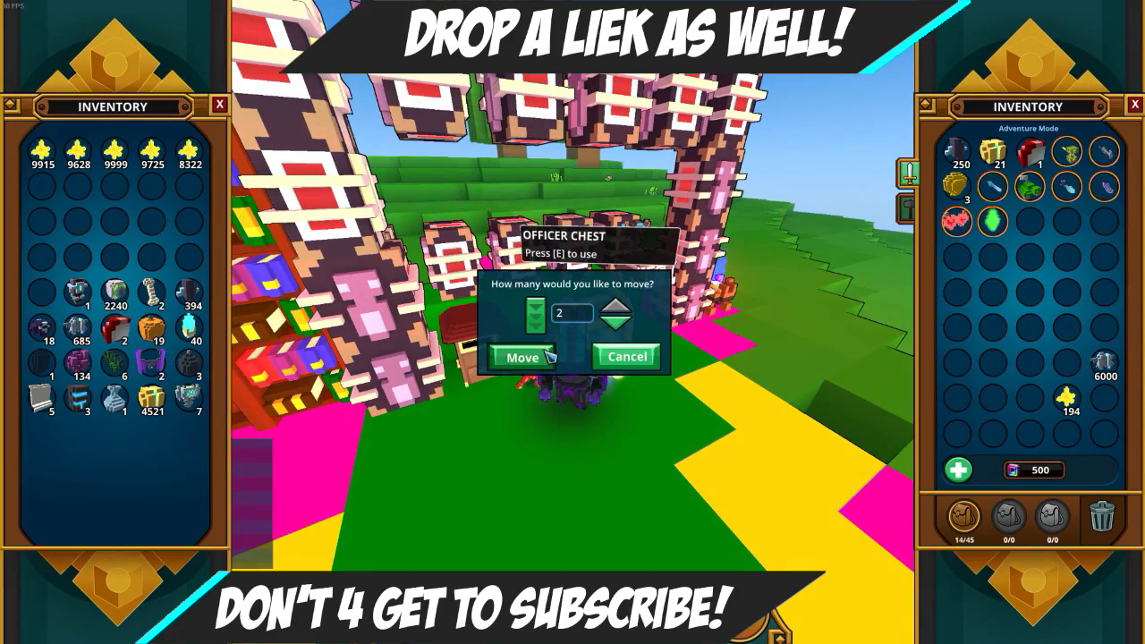
Step: Launch Pick a Winner from the extra-tools dropdown beside Edit on the 500 subscriber giveaway video
click(522, 358)
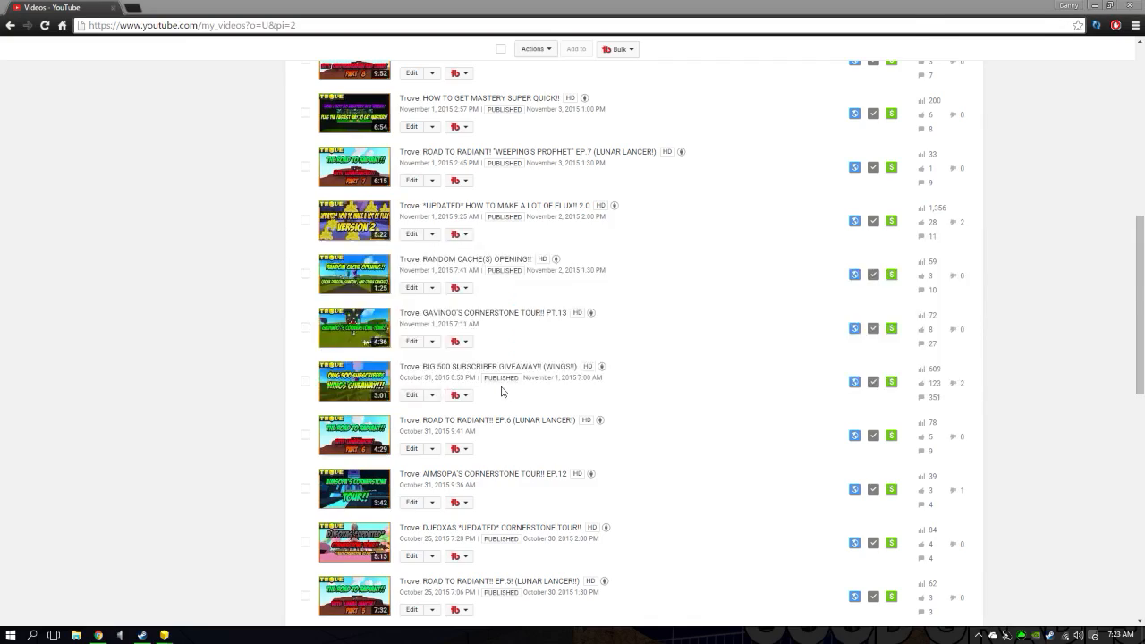
mouse_move(558, 447)
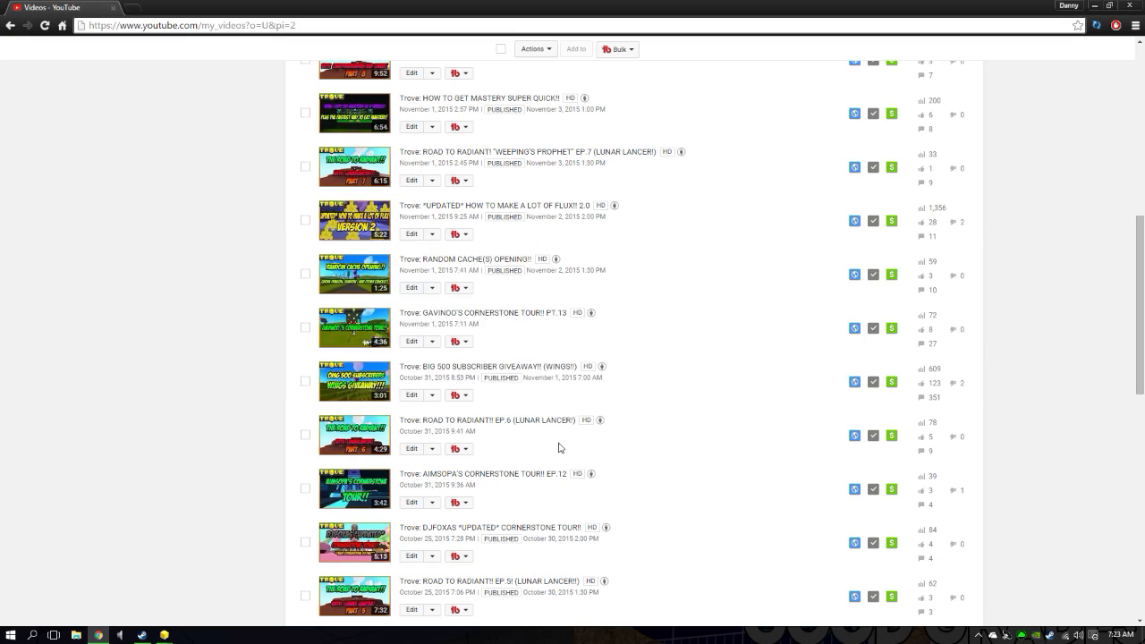
mouse_move(499, 431)
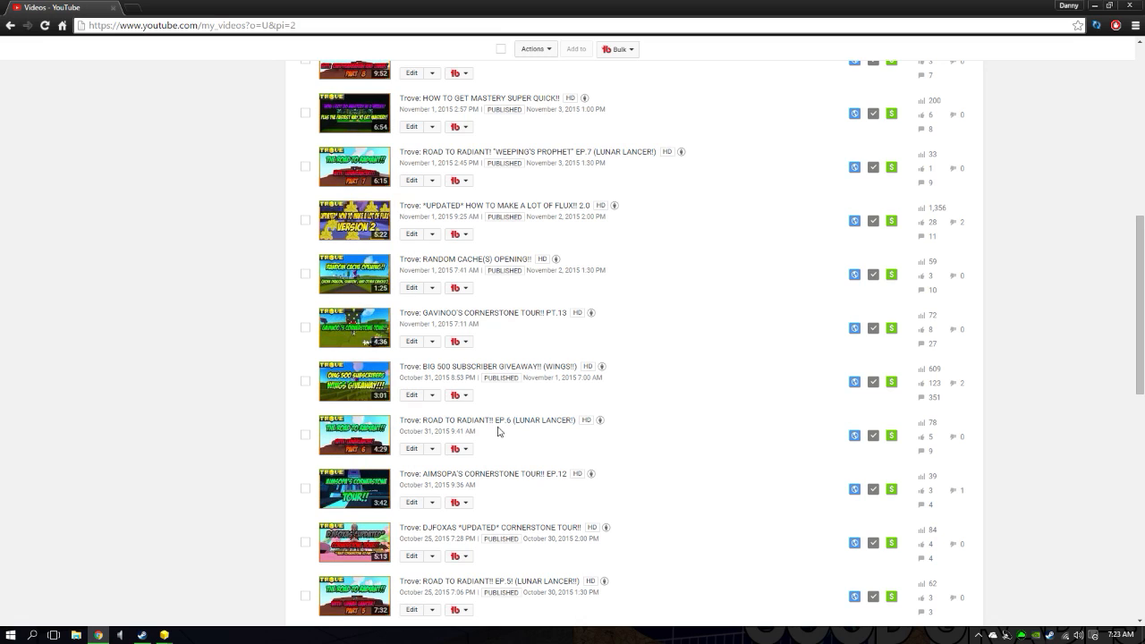
click(433, 395)
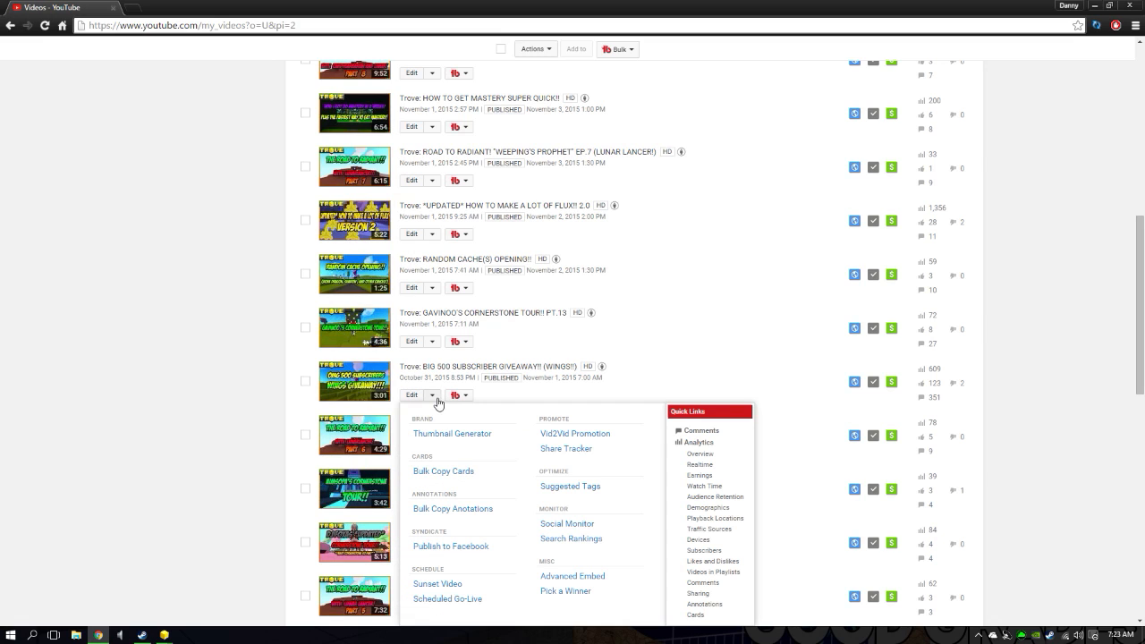
right_click(438, 397)
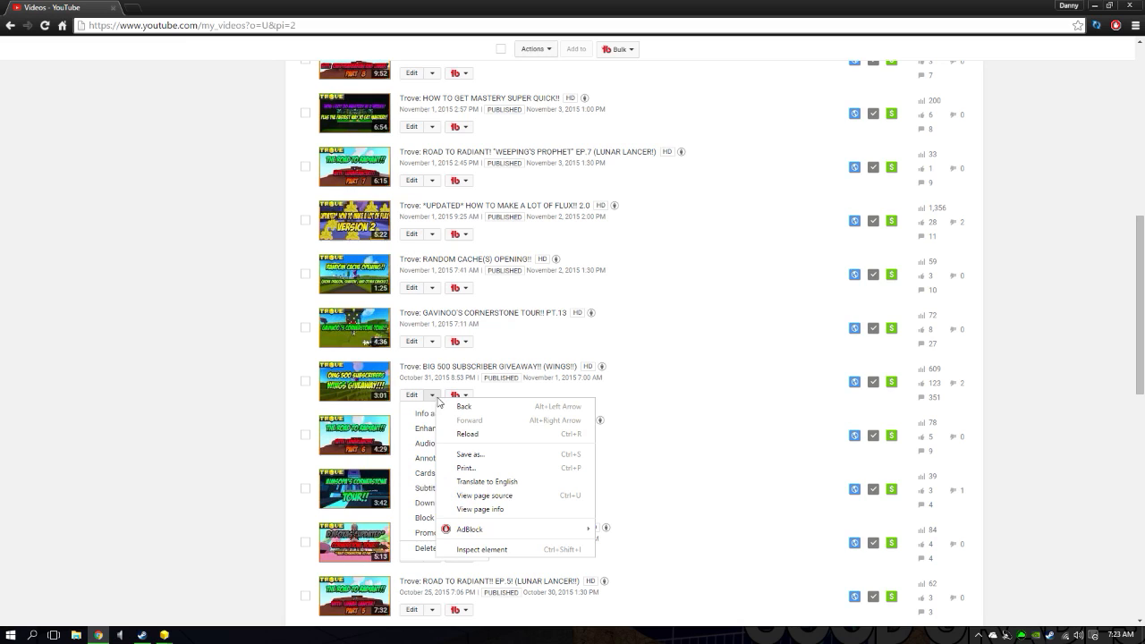
mouse_move(434, 405)
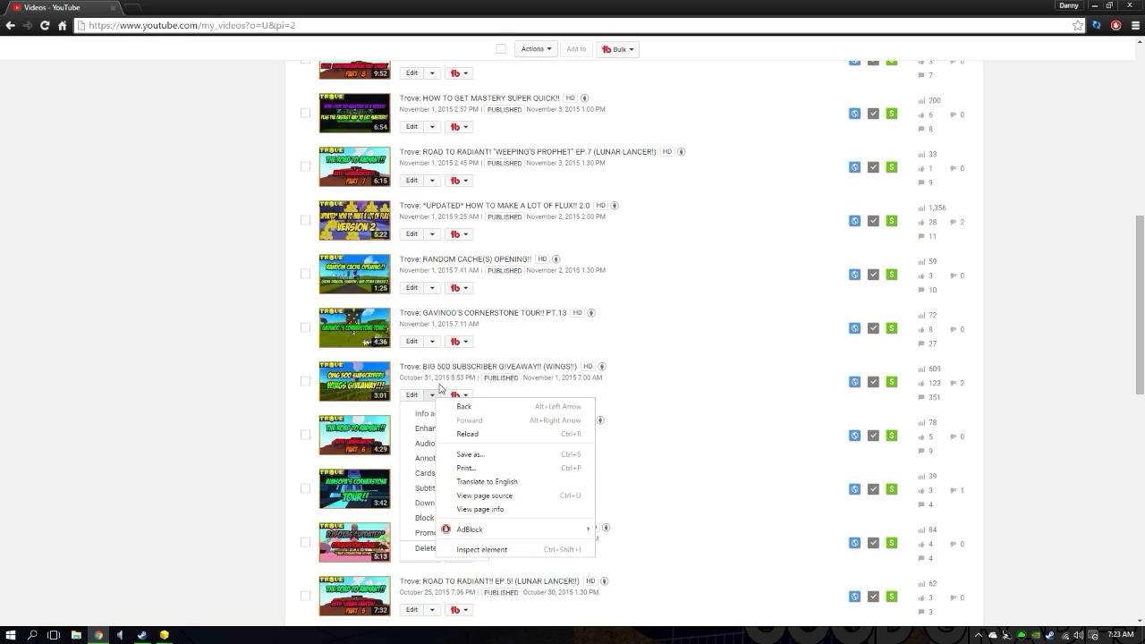
mouse_move(911, 408)
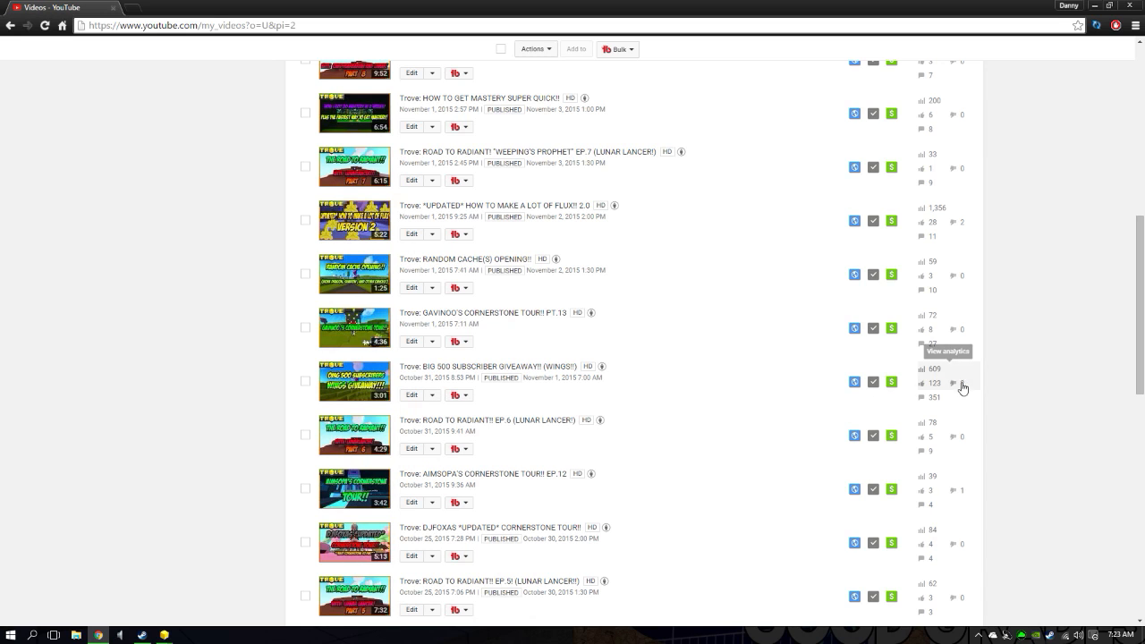
mouse_move(937, 397)
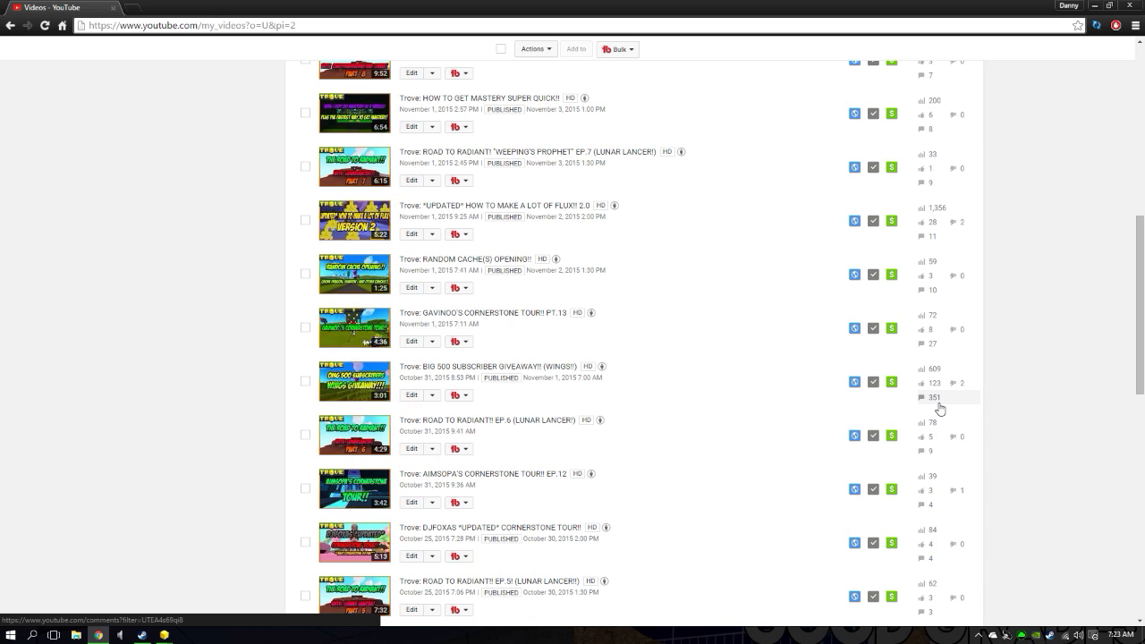
click(433, 395)
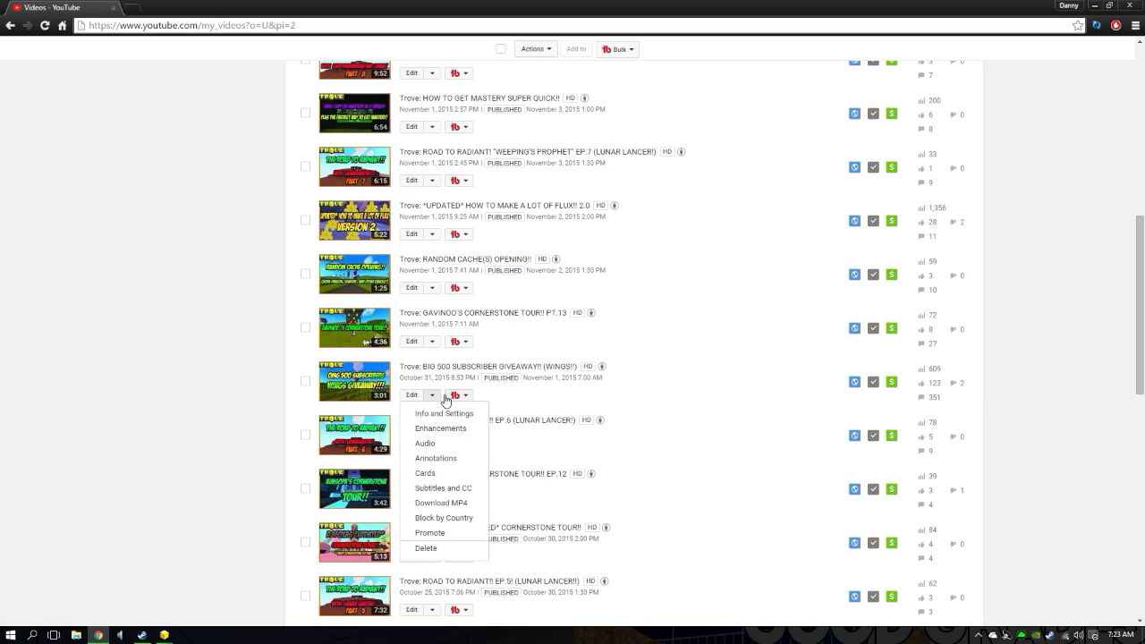
click(465, 396)
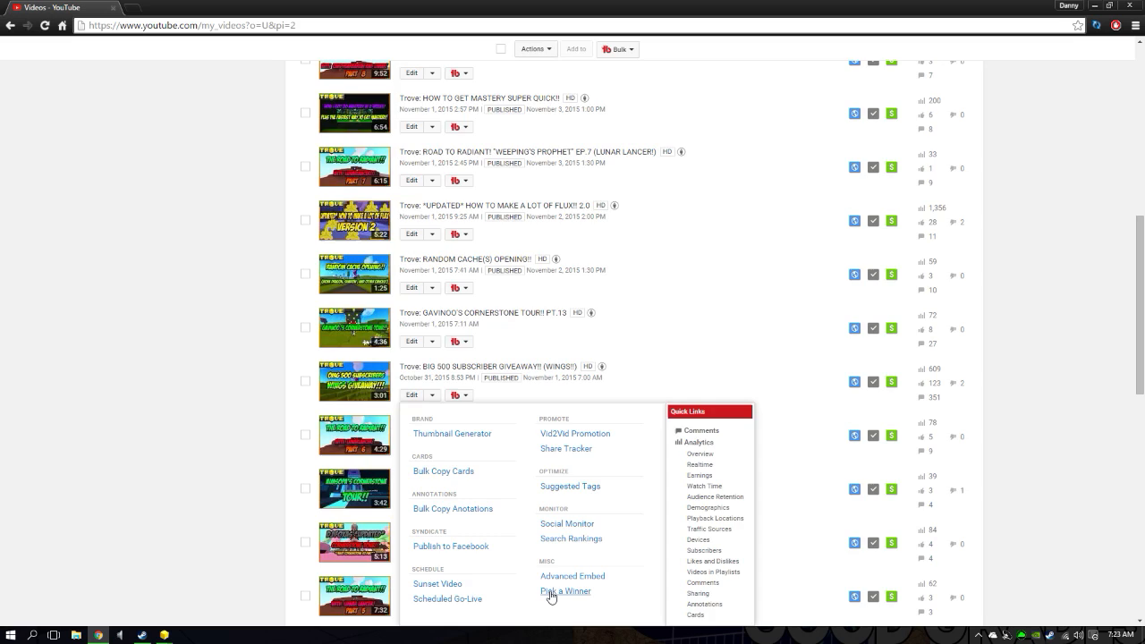
click(565, 591)
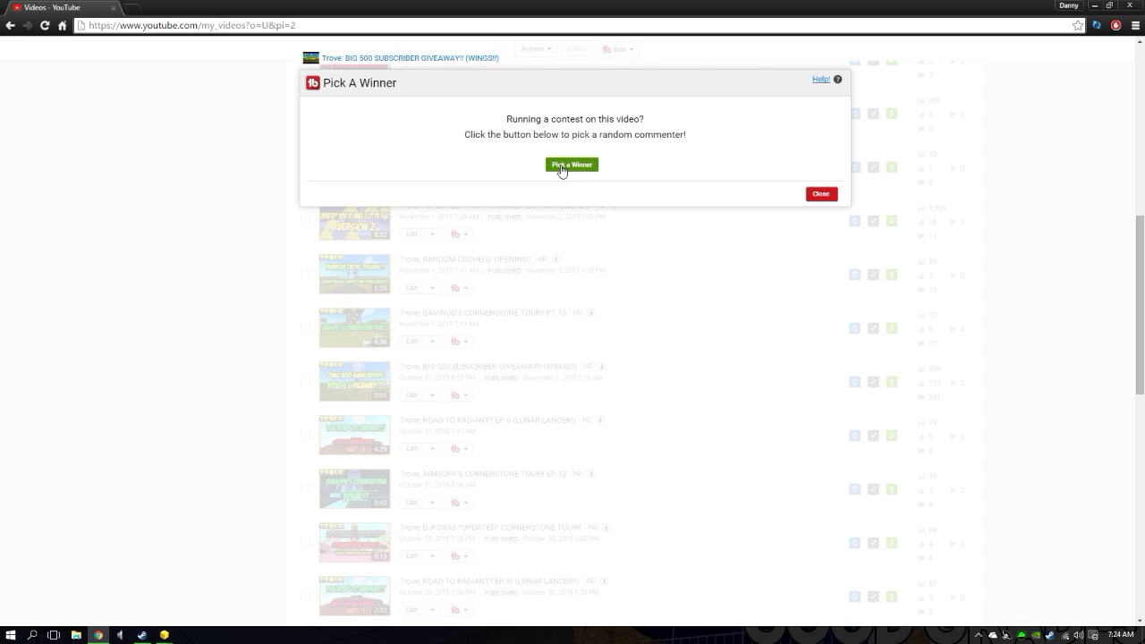
Step: Draw a first random commenter, then a second winner, and close the picker dialog
click(570, 164)
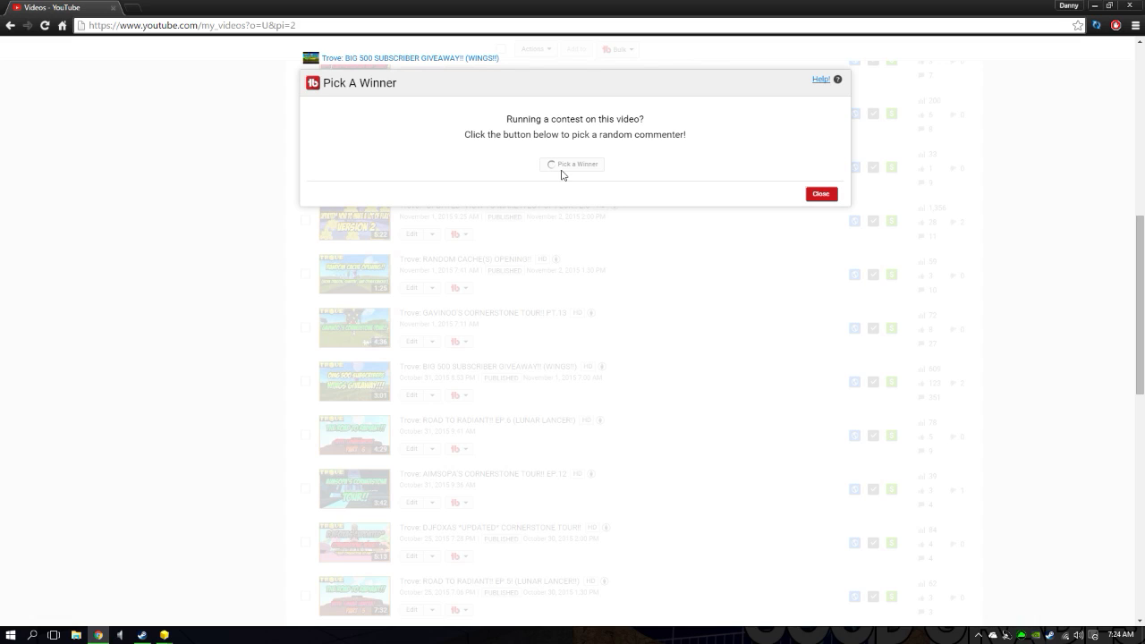
click(572, 164)
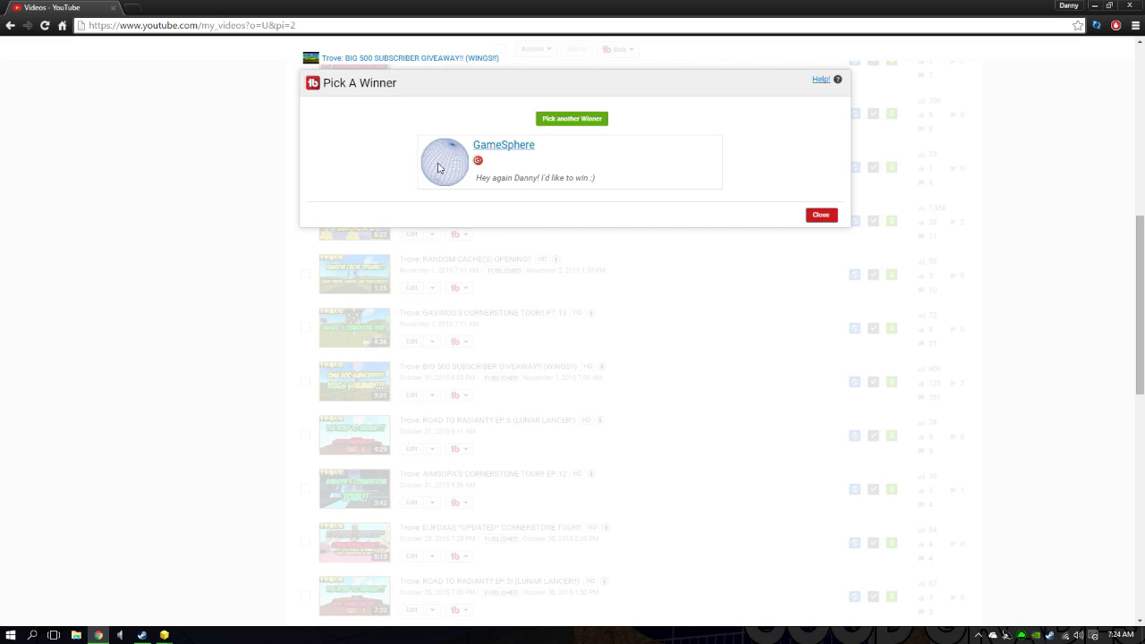
mouse_move(540, 150)
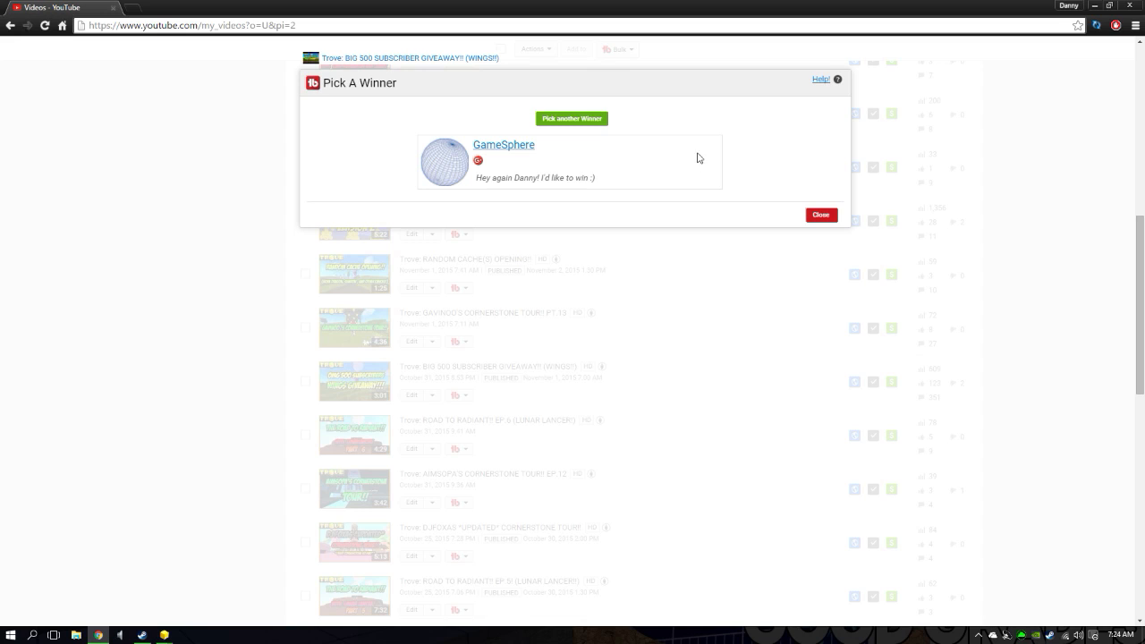
mouse_move(614, 136)
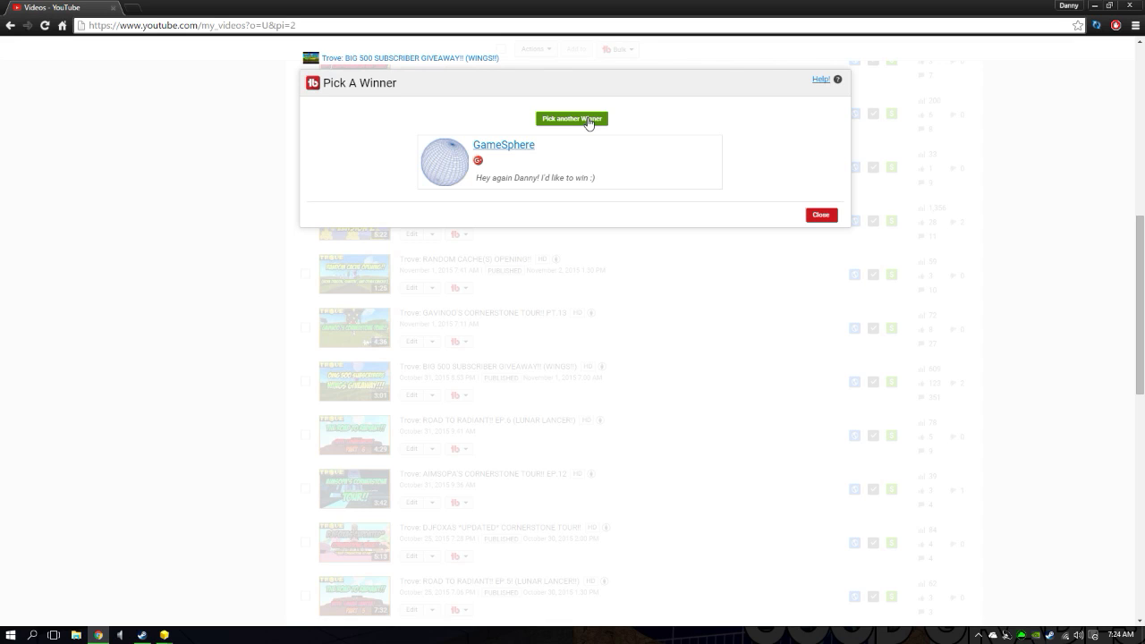
click(572, 118)
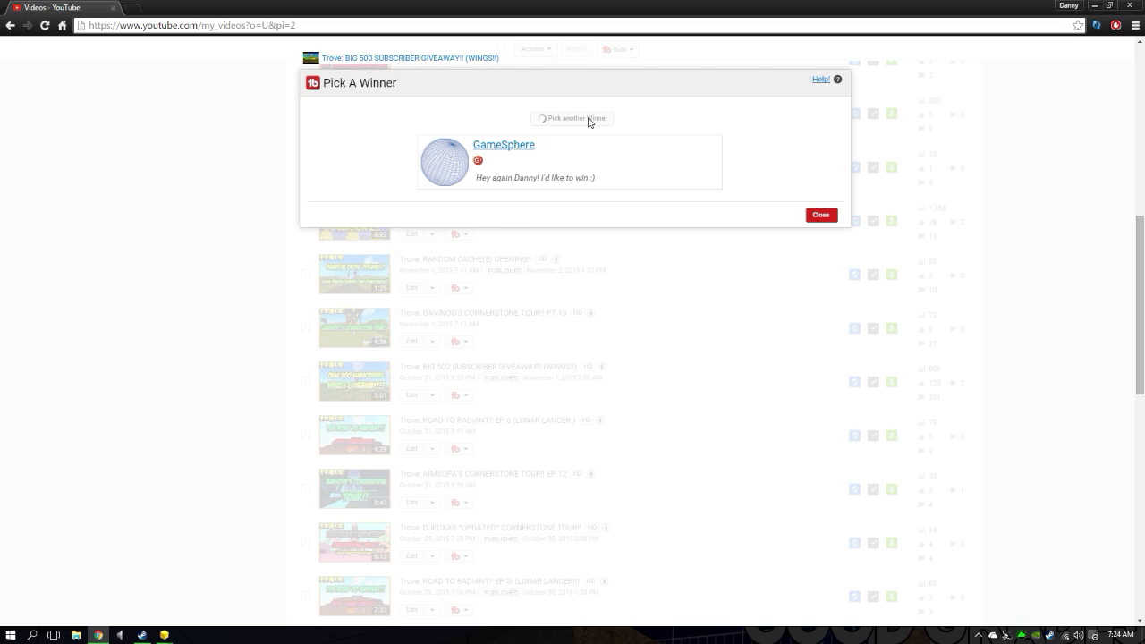
click(573, 118)
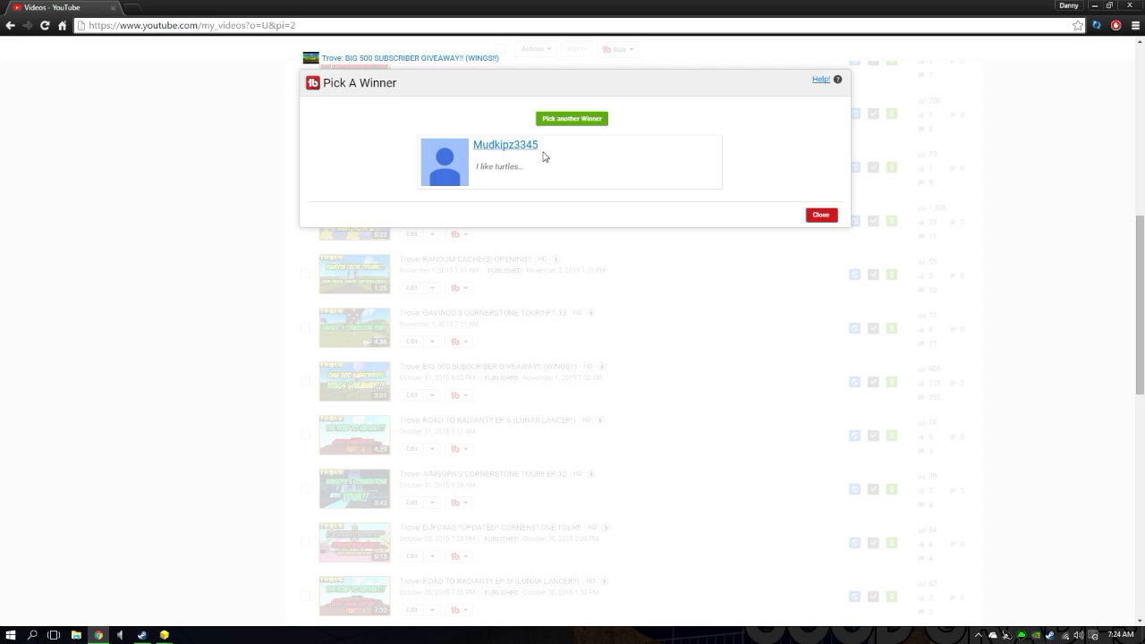
mouse_move(513, 102)
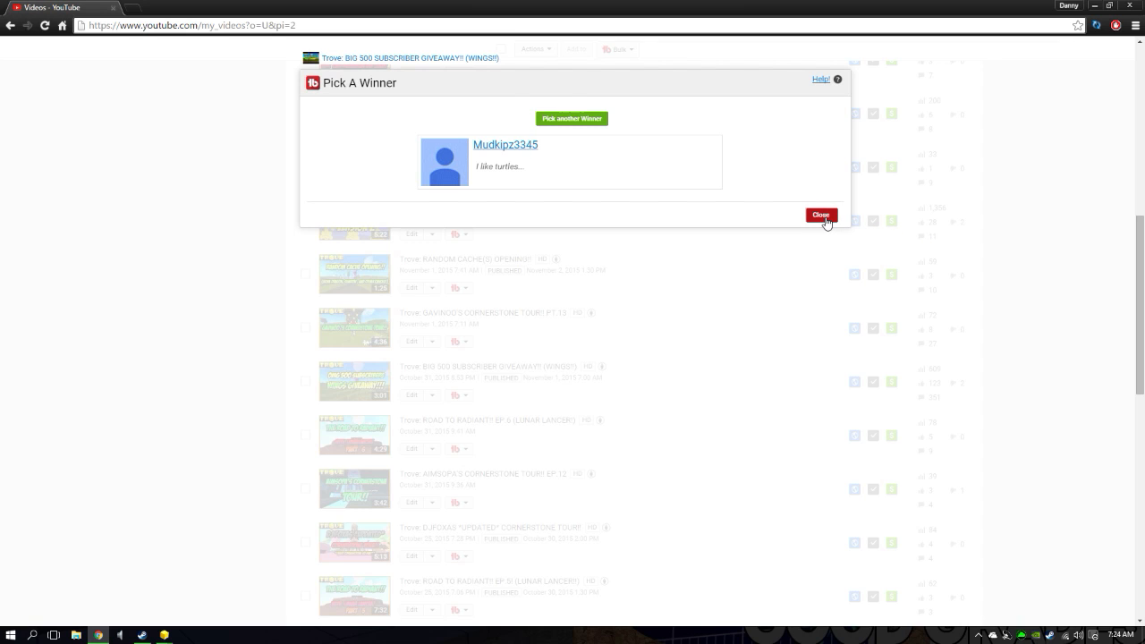
click(819, 215)
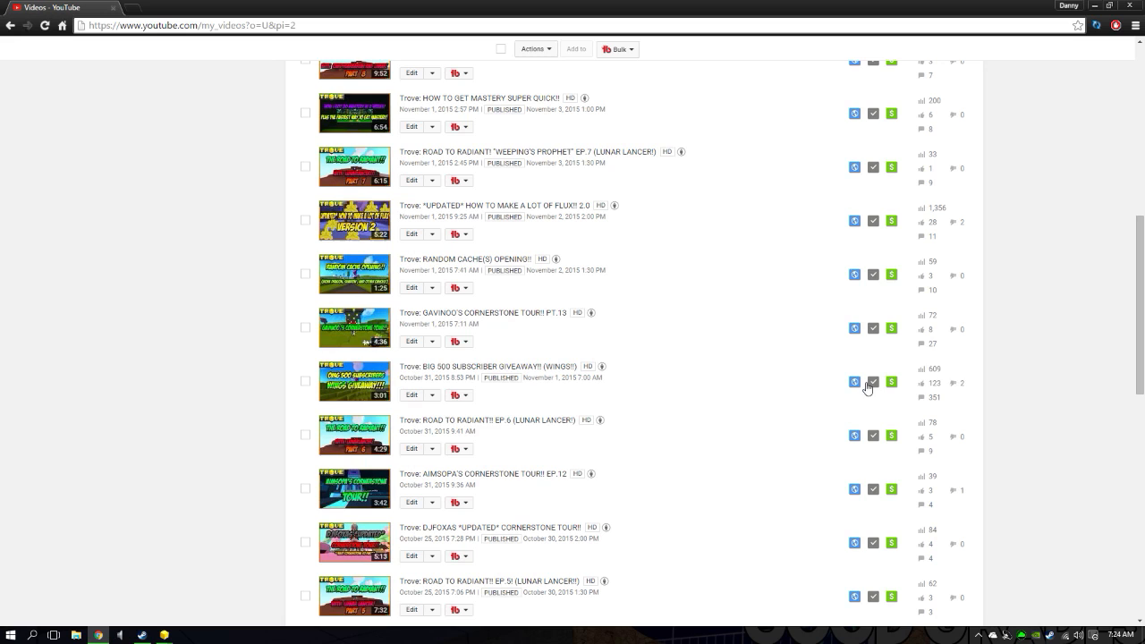
mouse_move(461, 409)
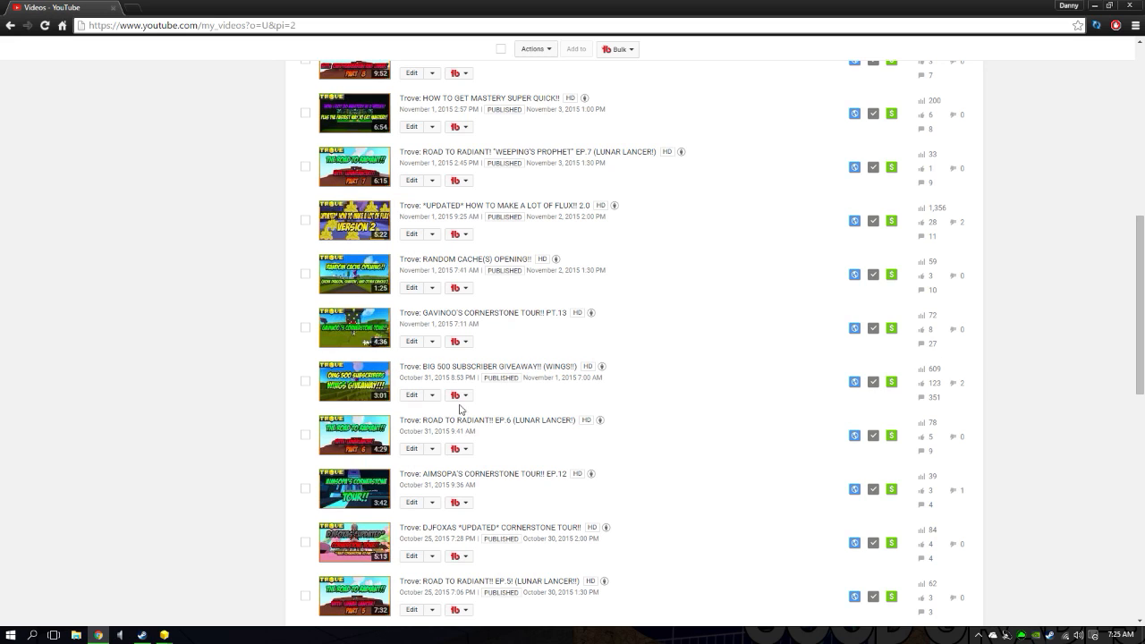
Step: Go to the giveaway video's watch page and scroll down to its comment thread
click(486, 367)
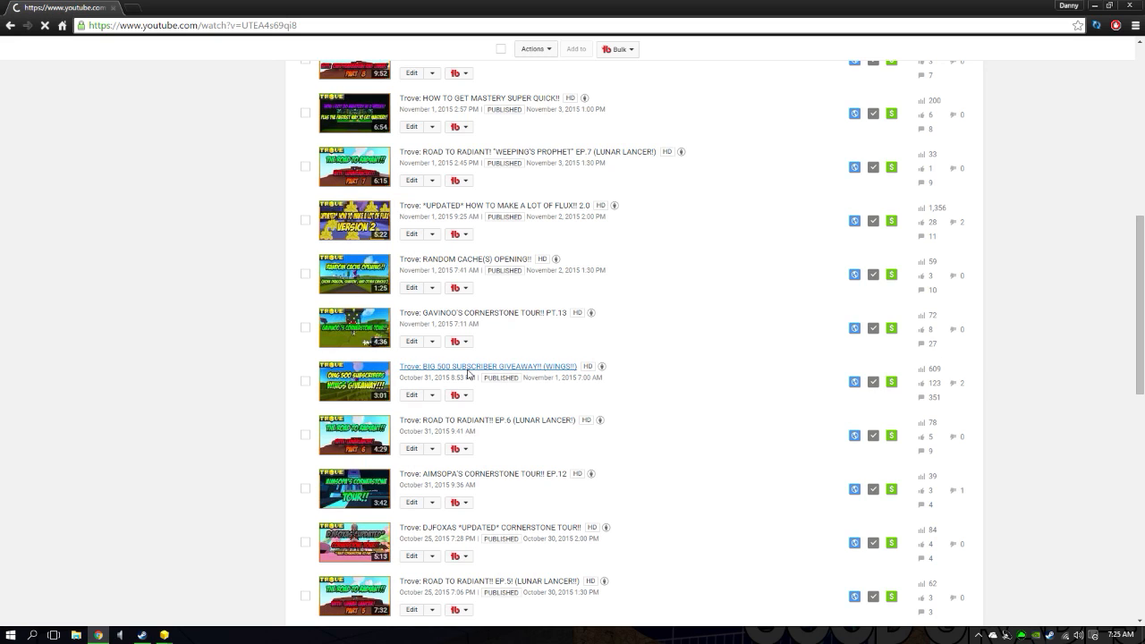
click(480, 365)
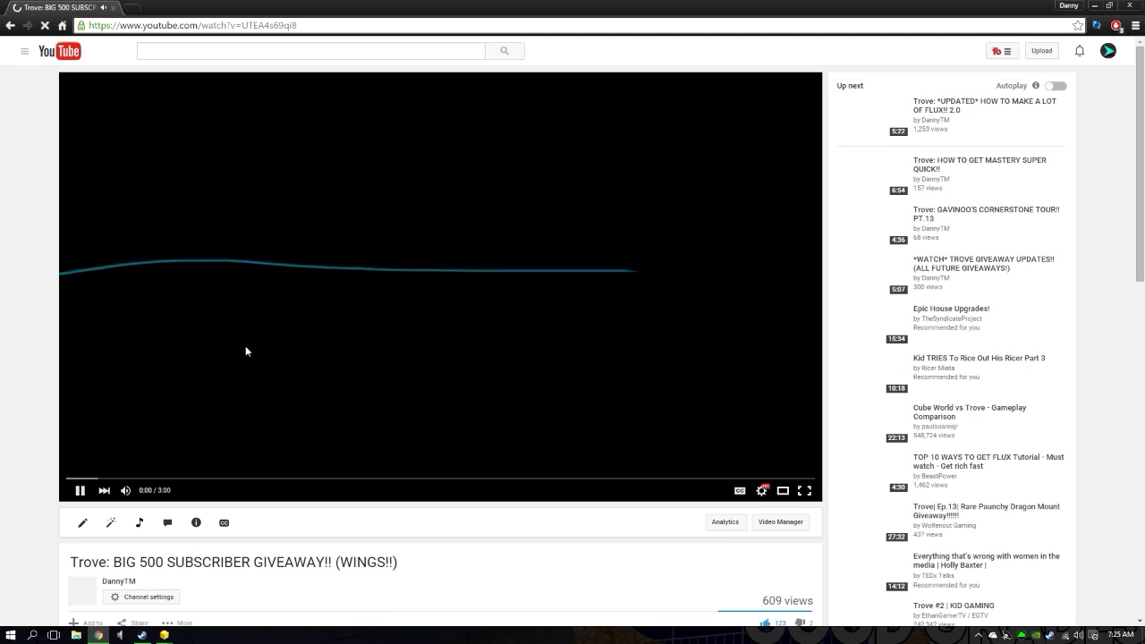
scroll(down, 3)
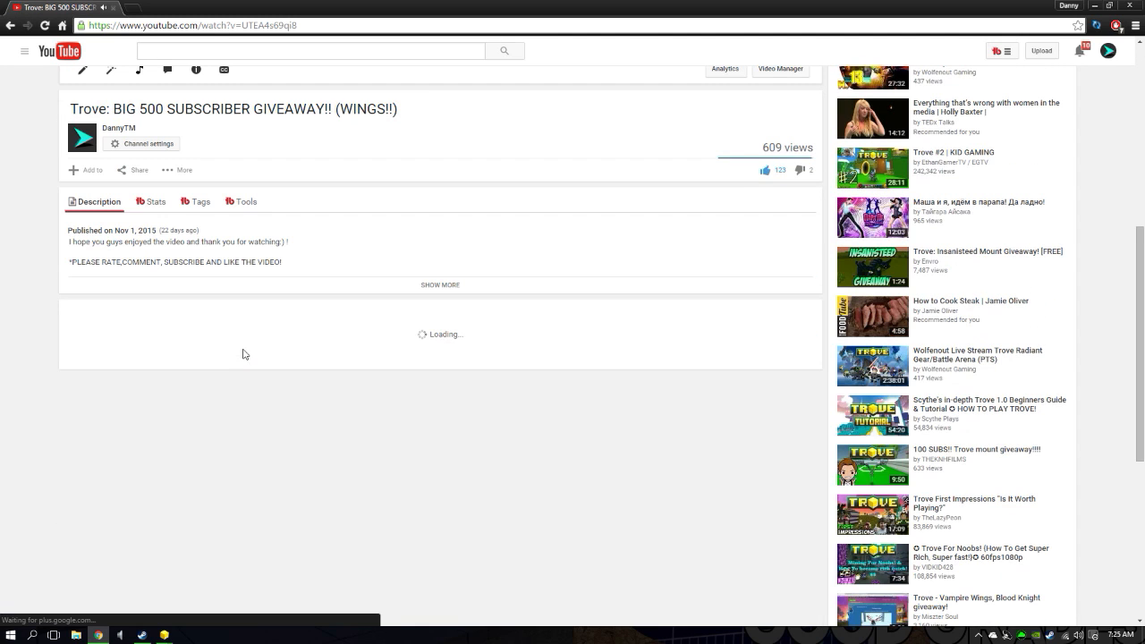
scroll(down, 3)
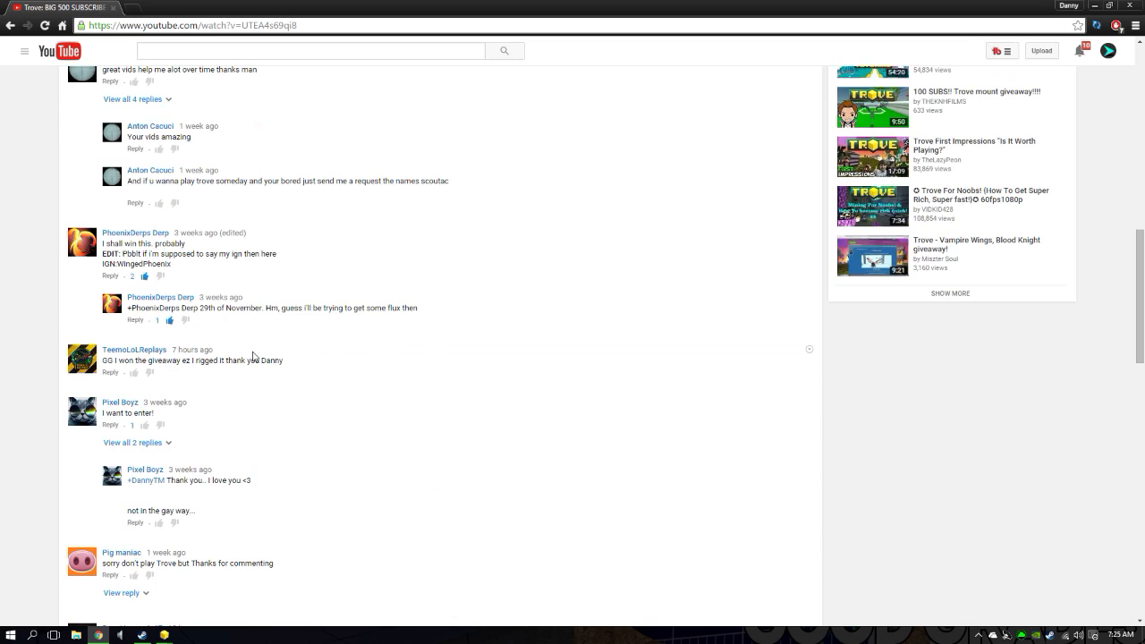
scroll(down, 3)
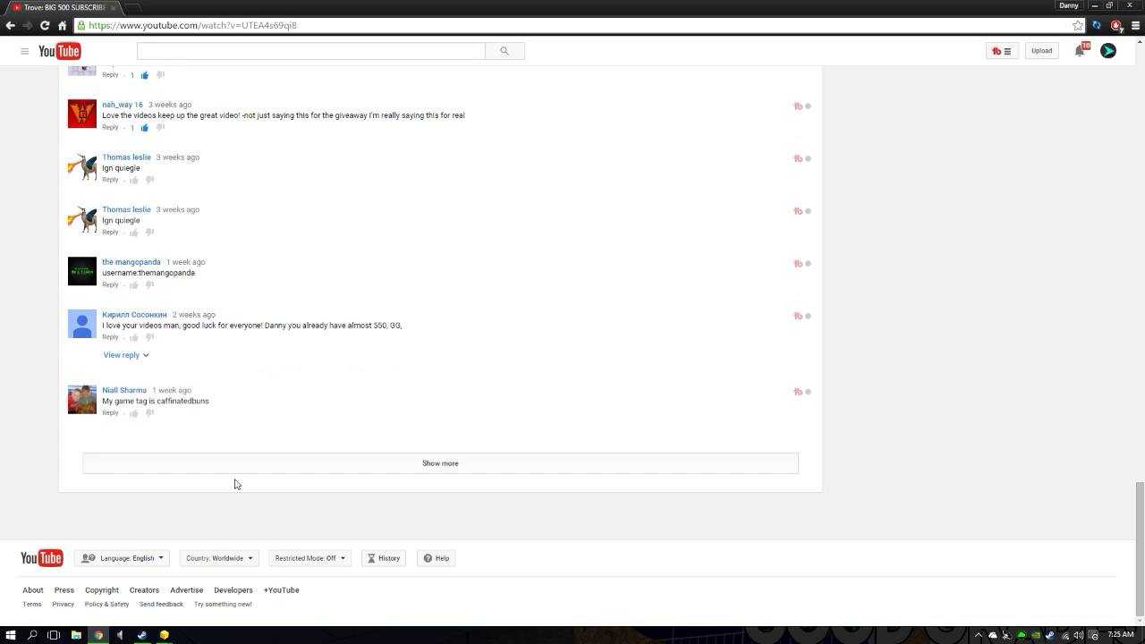
Step: Load more comments with Show more and continue browsing further down the thread
click(440, 462)
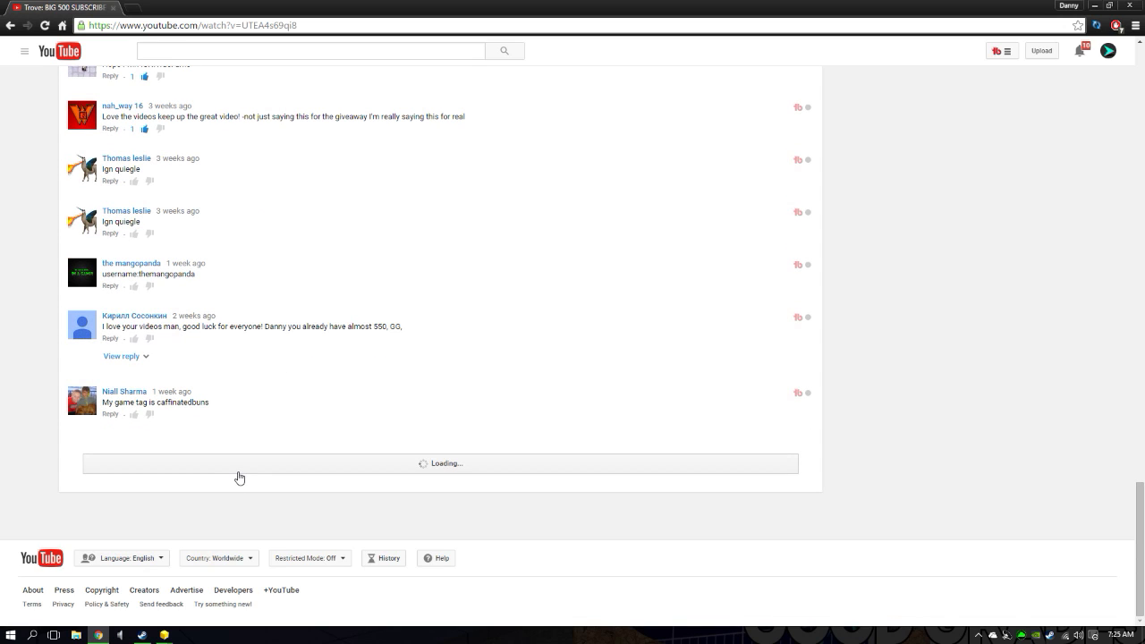
scroll(down, 3)
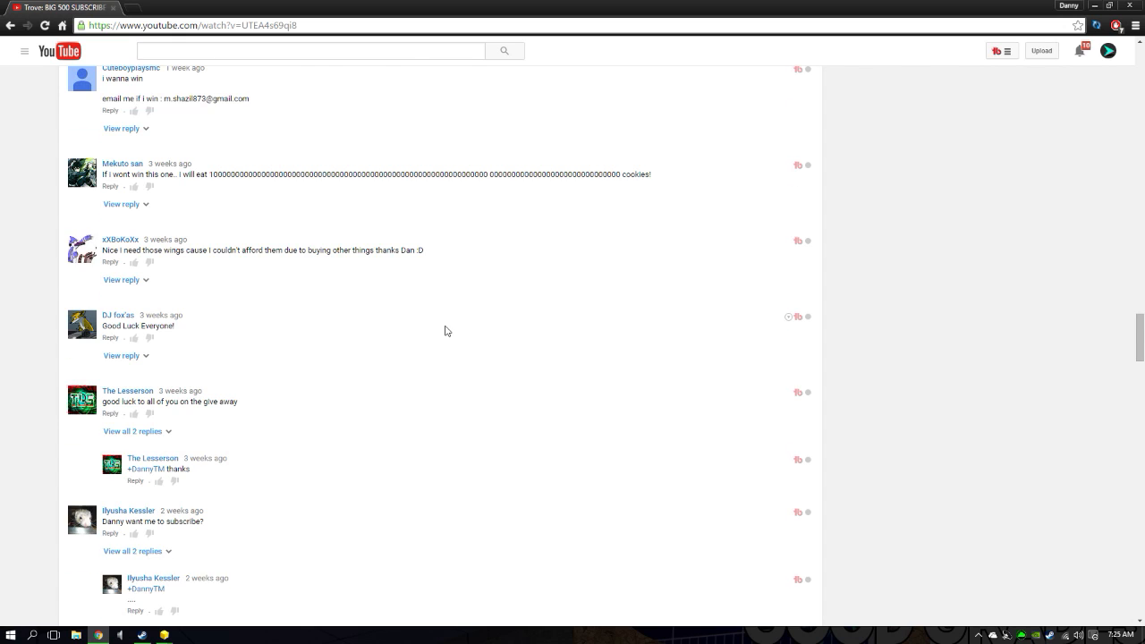
scroll(down, 3)
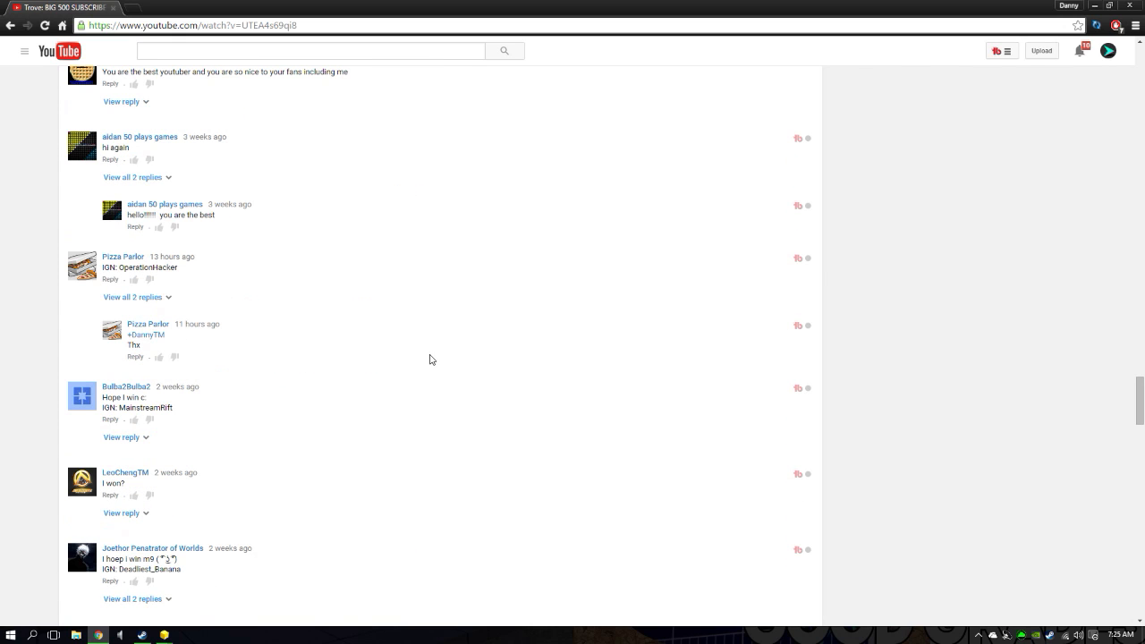